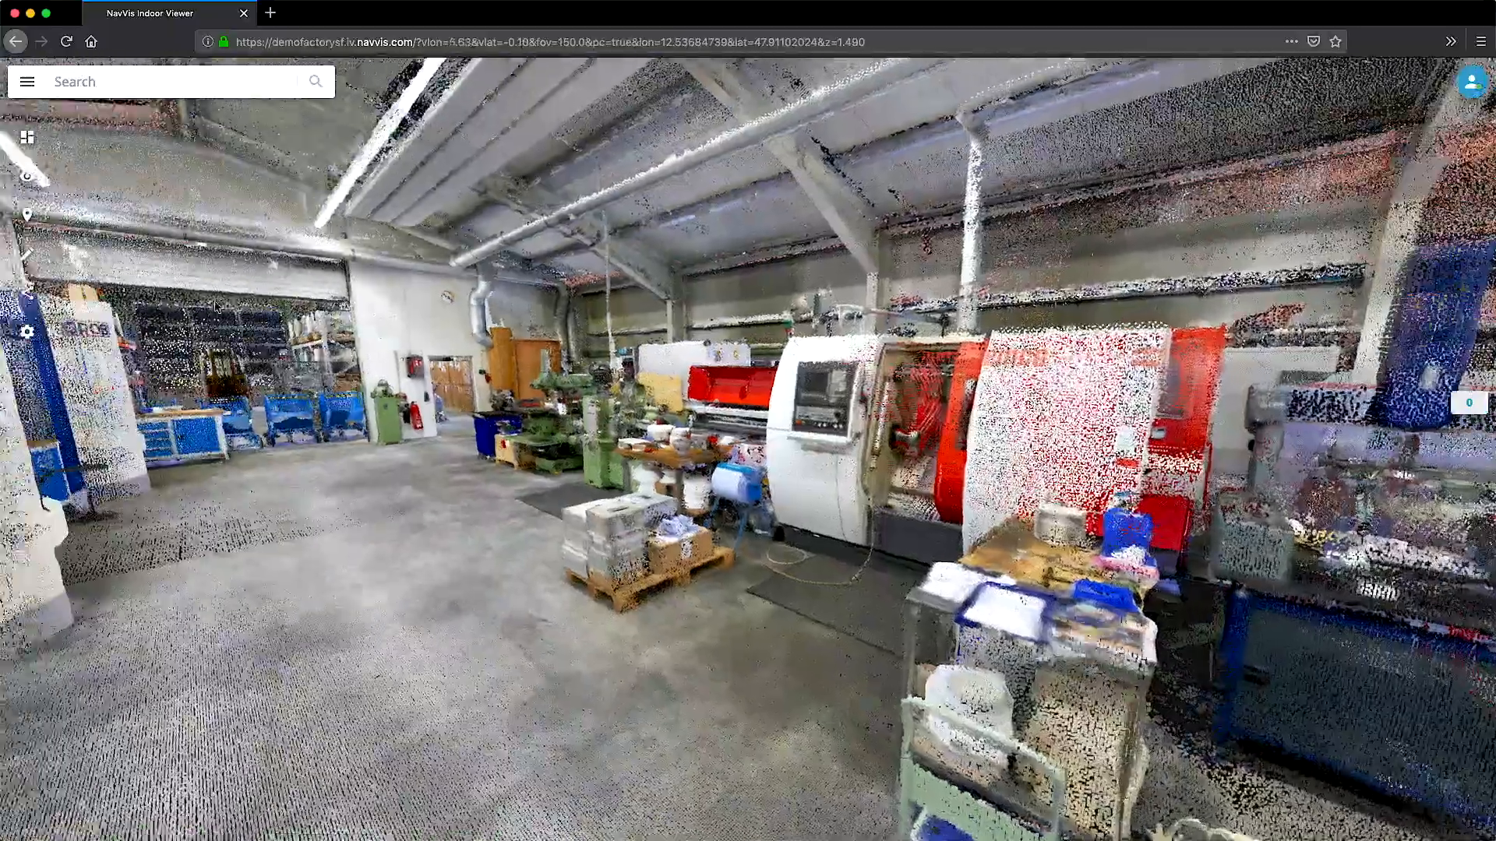
Switch the view display to panoramas and close the view options
click(23, 176)
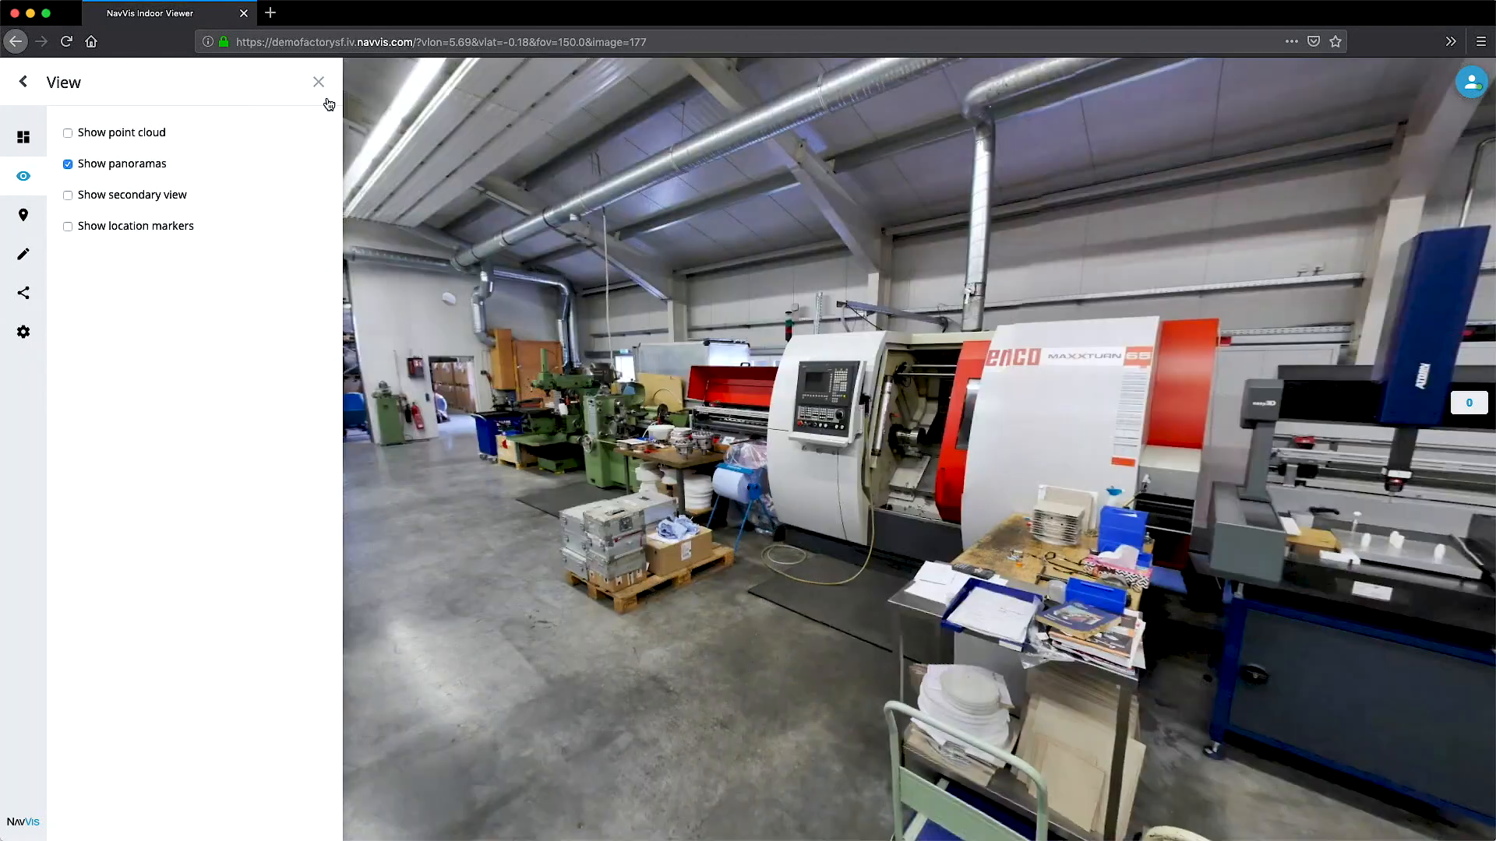
click(318, 81)
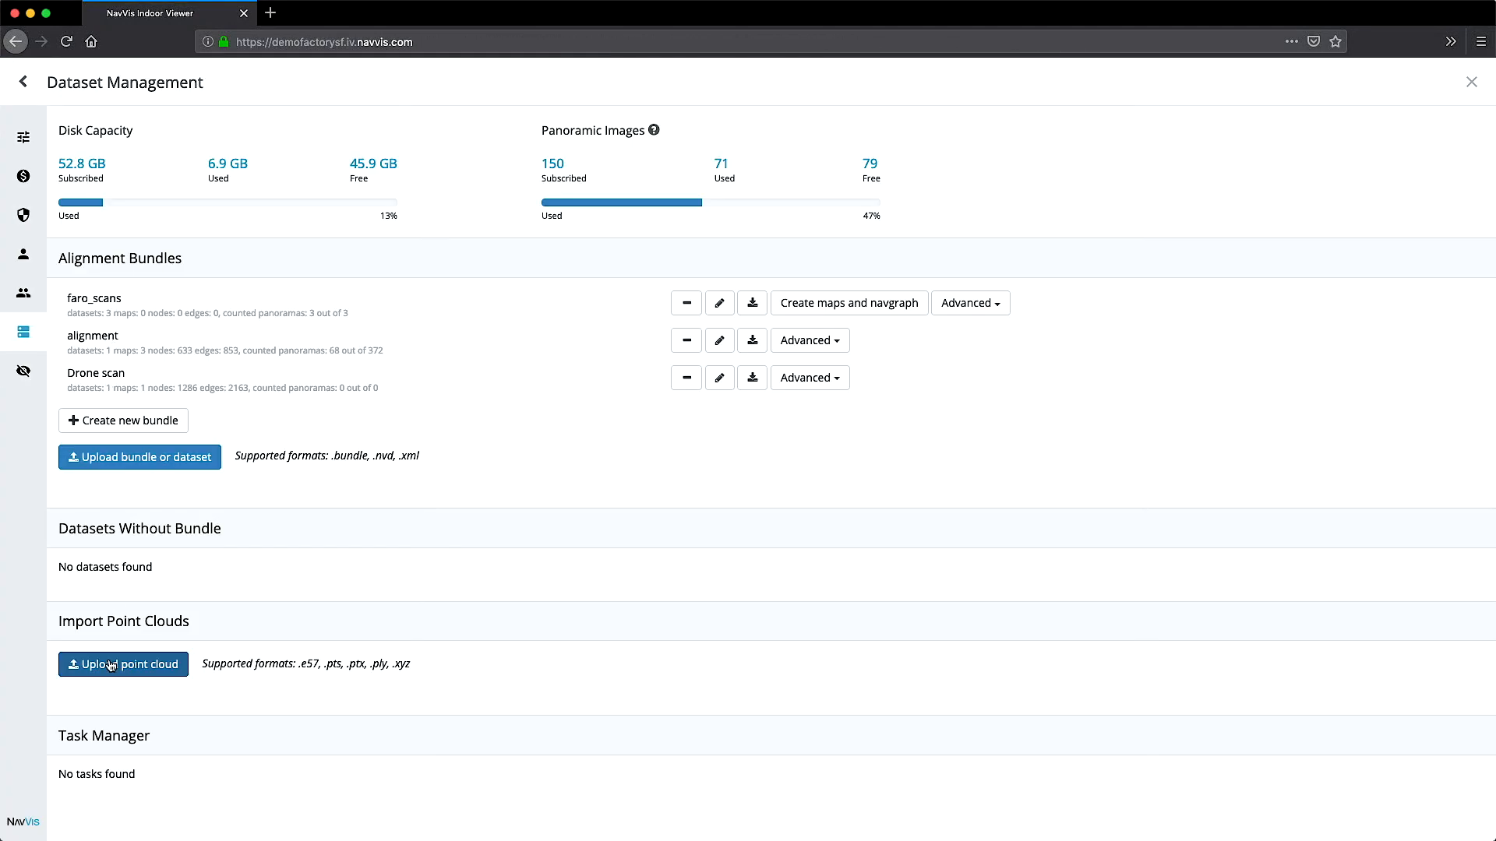
Upload Scan001_New_Project_Scan_019.e57, placing it at the reference dataset location
click(123, 664)
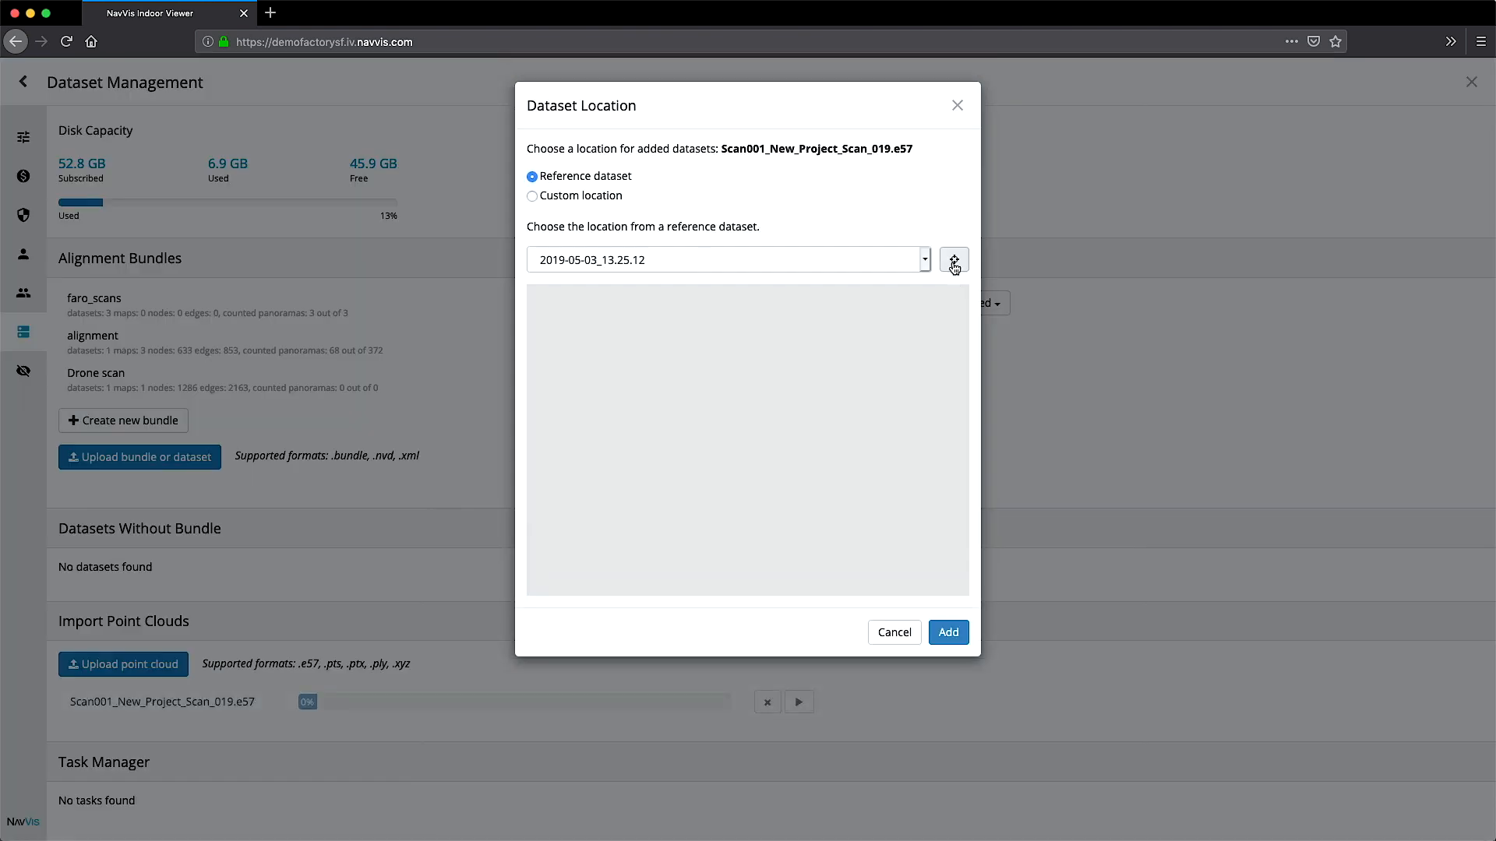
click(948, 632)
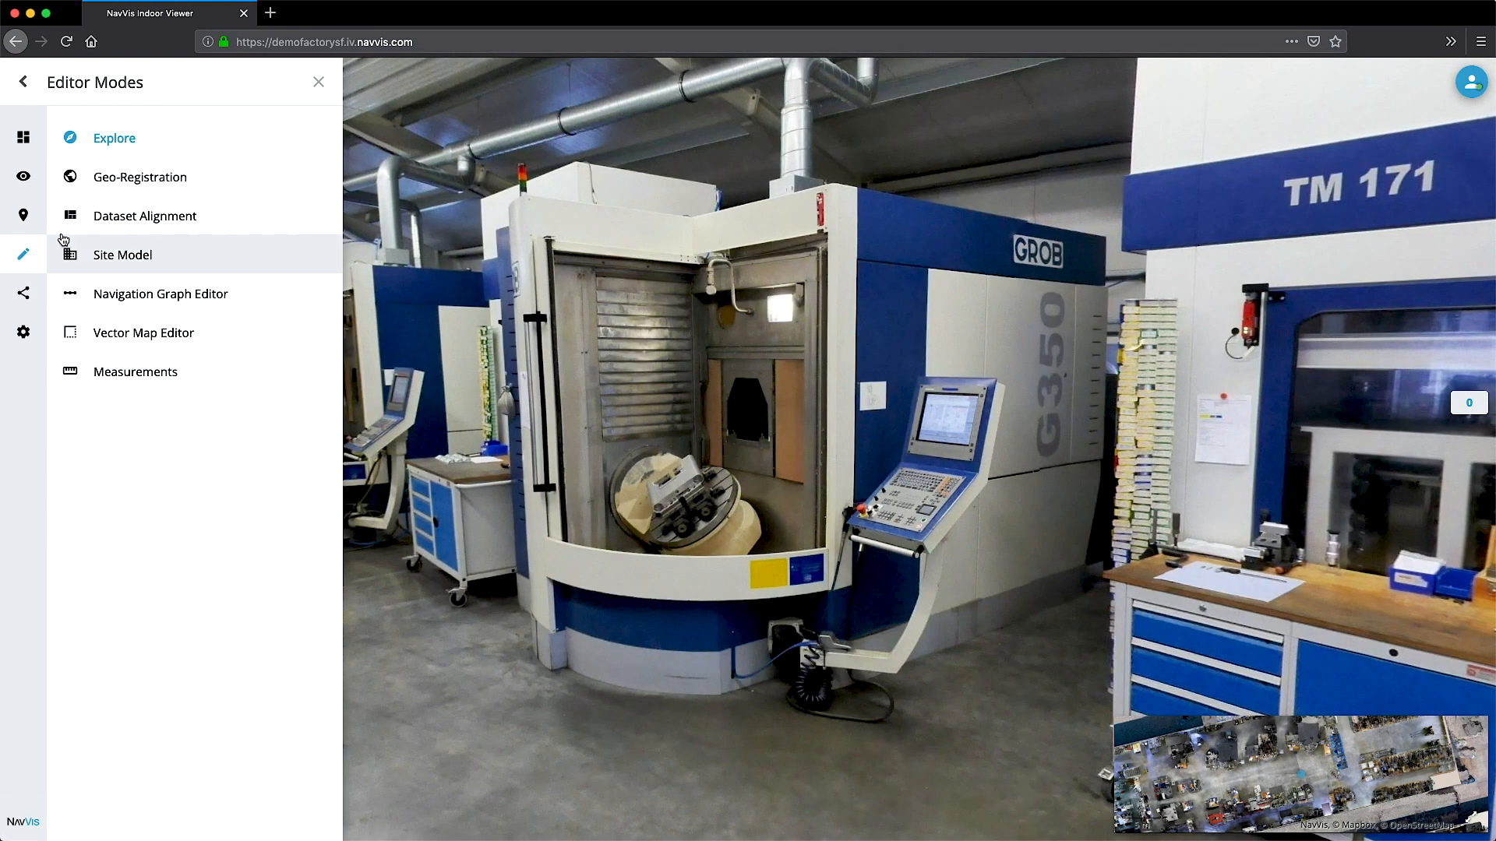
Align the imported scan with M6_Scan in Dataset Alignment and save it
click(144, 216)
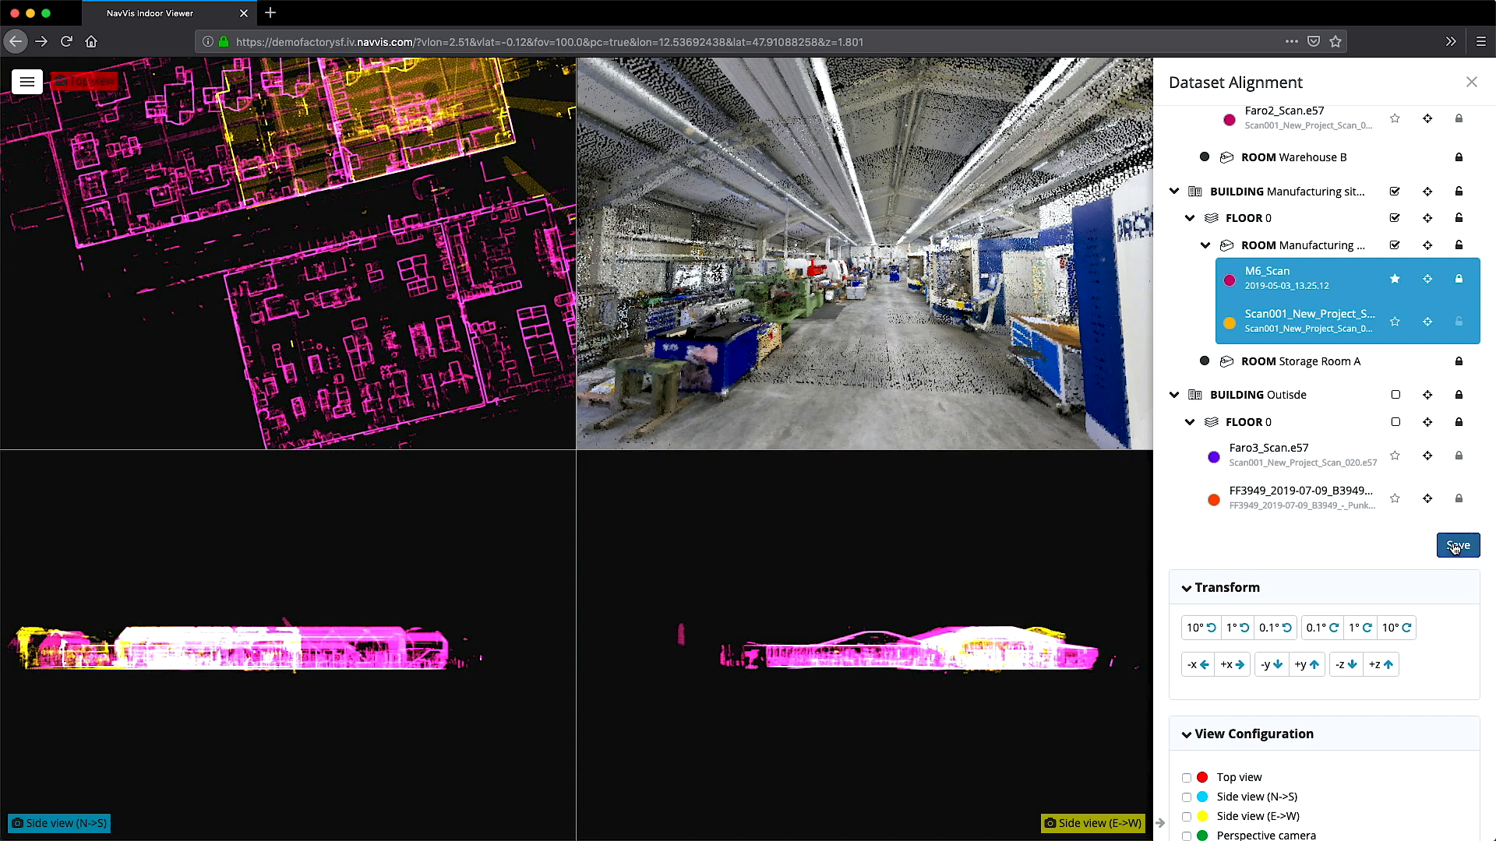
click(1456, 545)
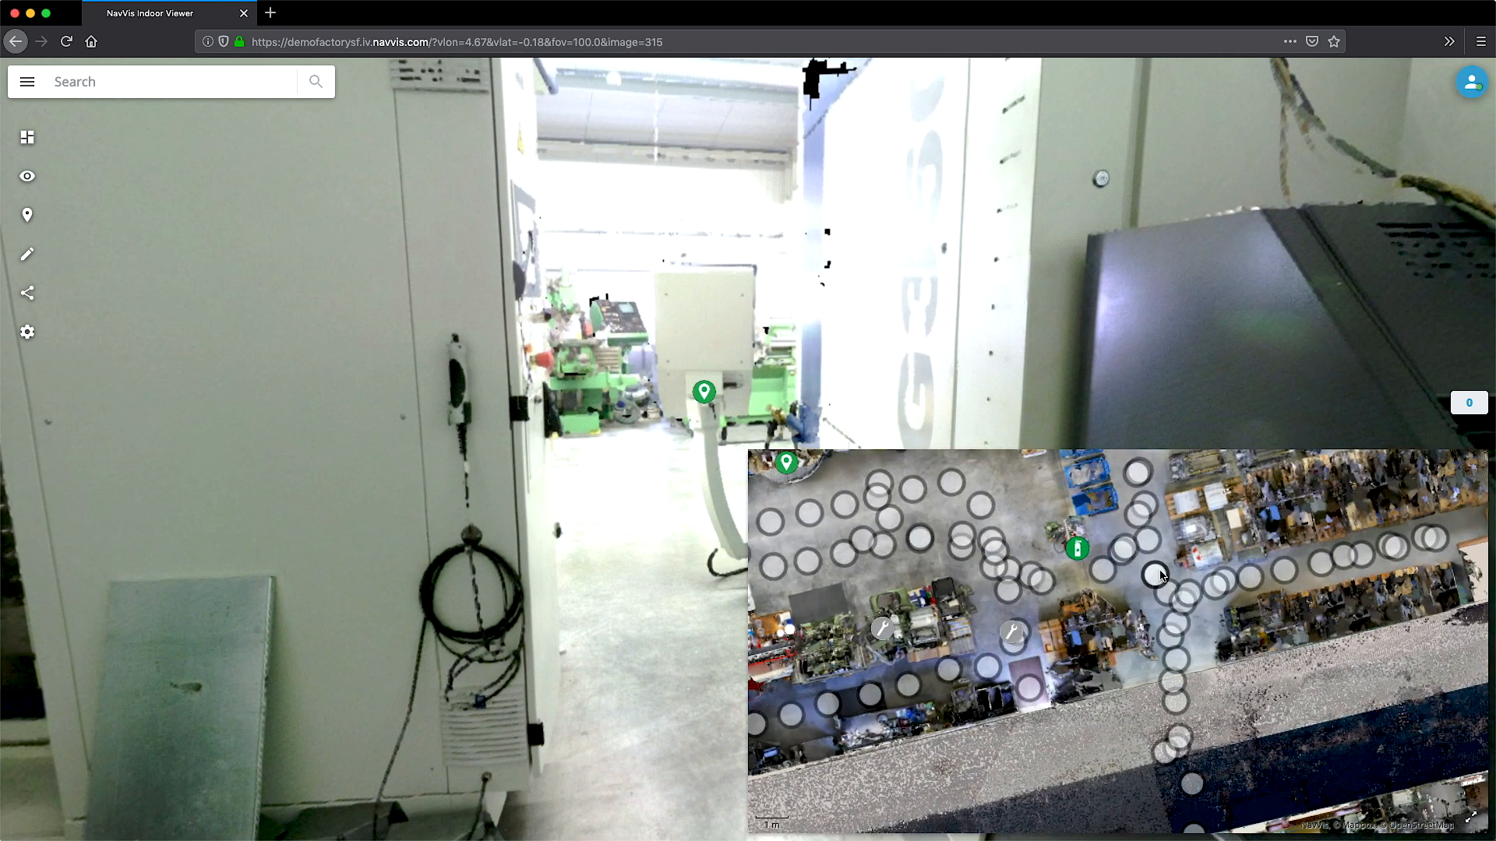
Jump to a map spot, move down the aisle, and view the share link
click(1159, 577)
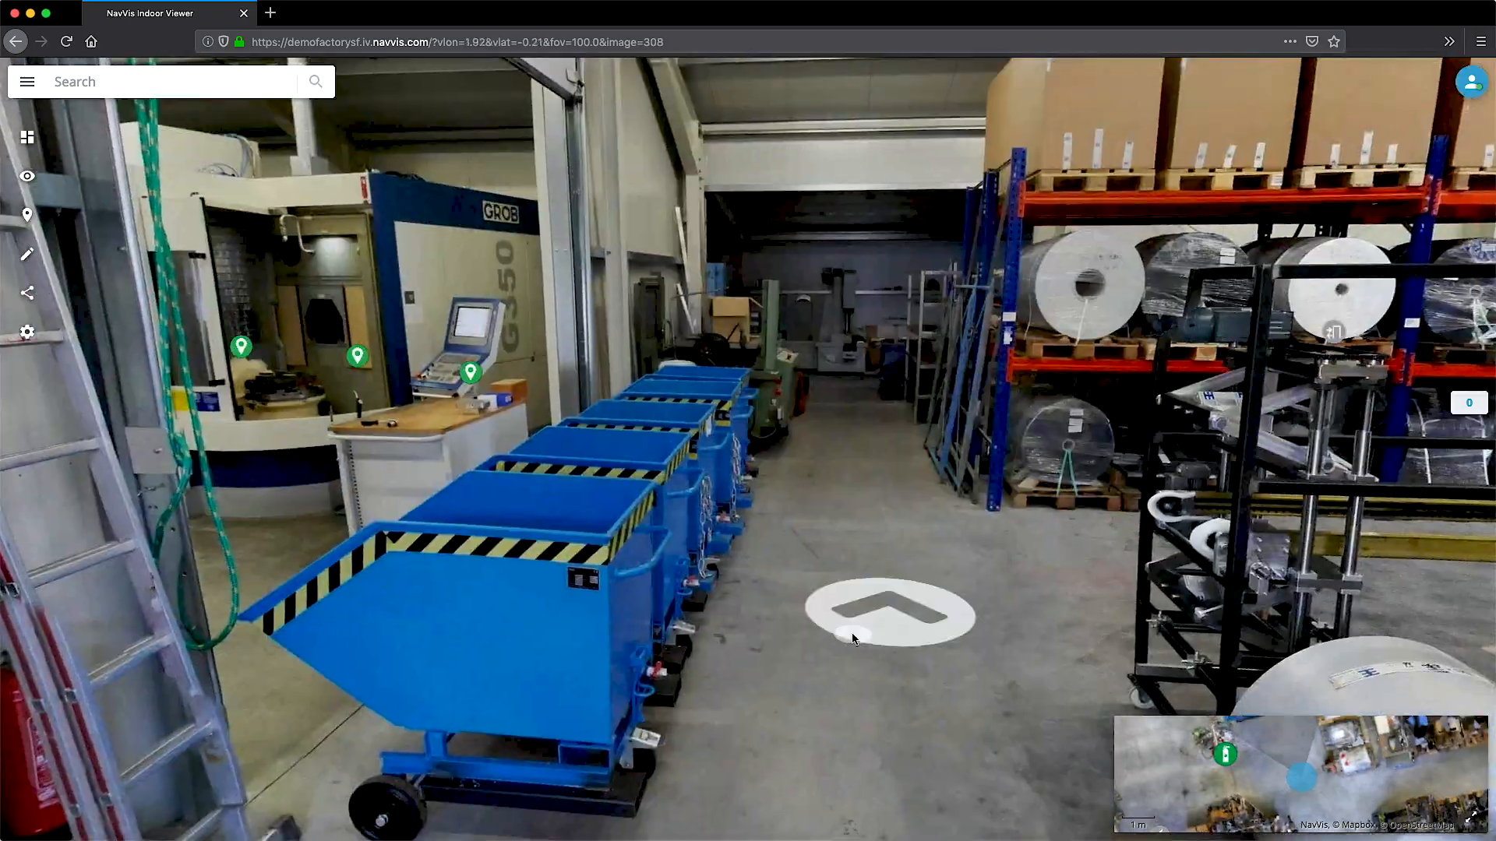
click(882, 617)
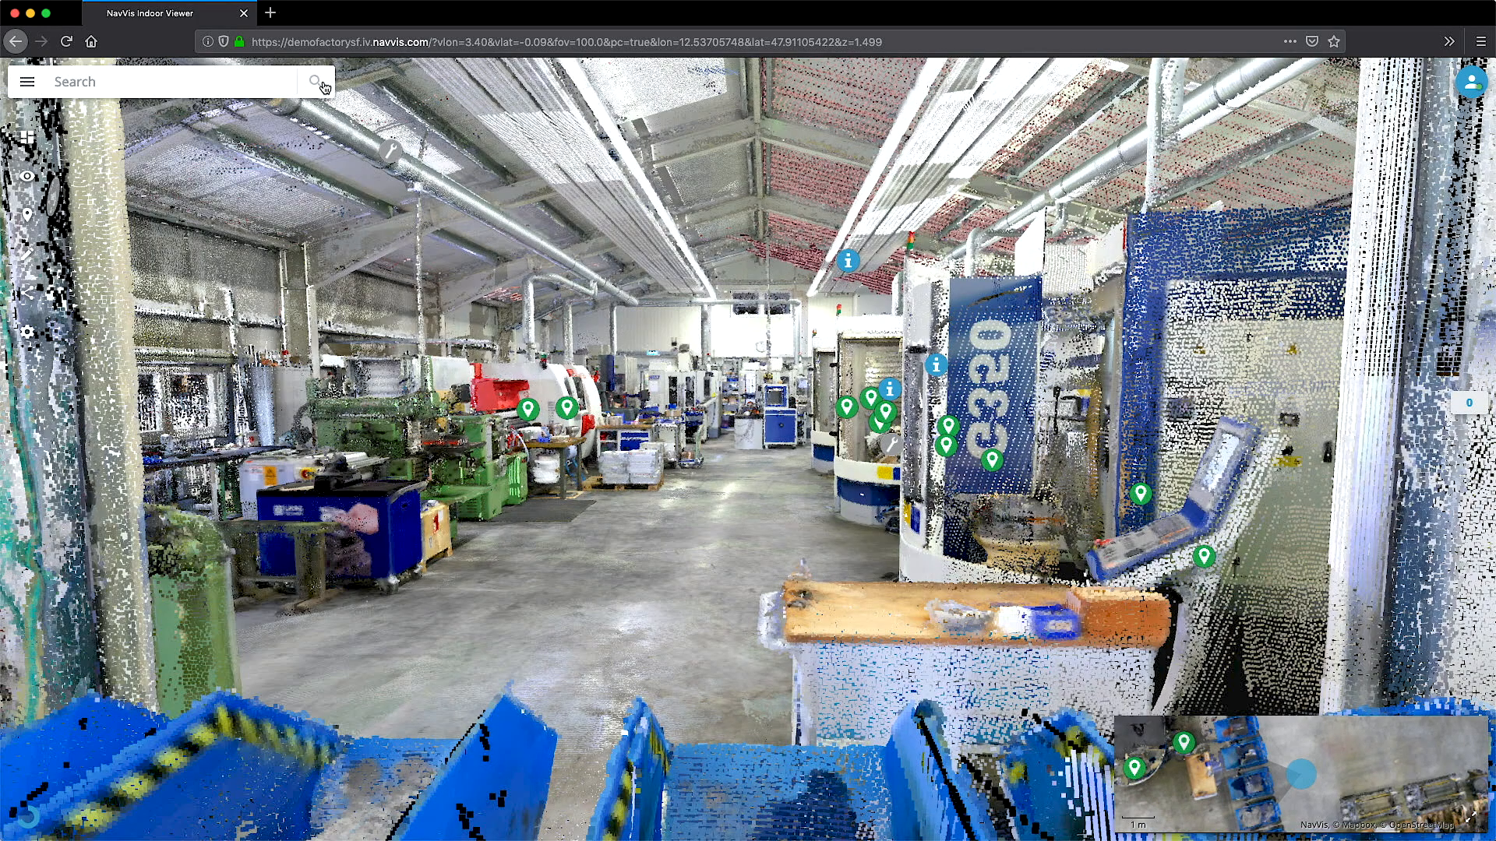
click(23, 293)
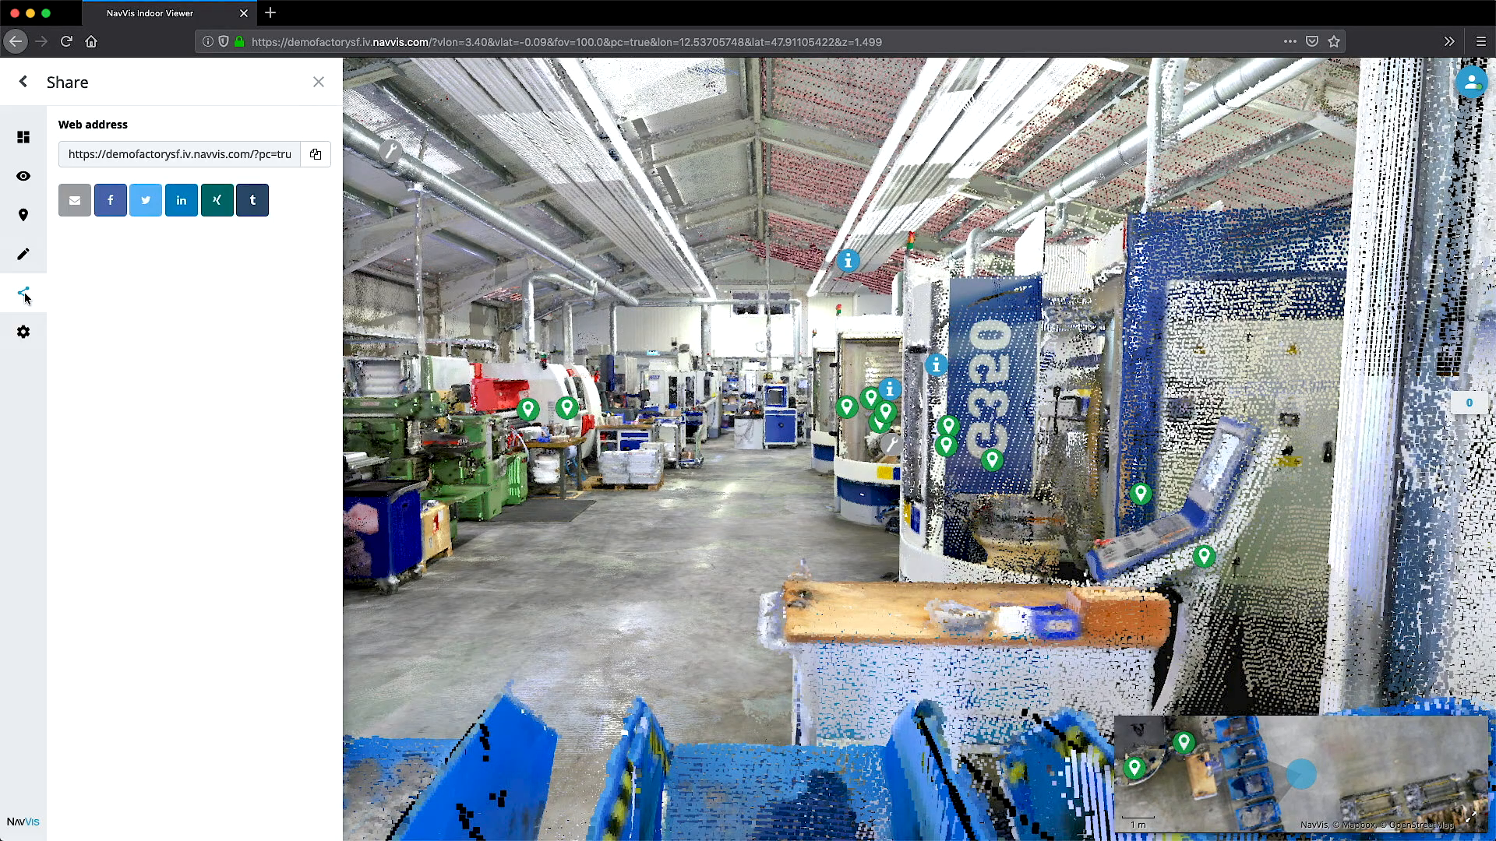
click(74, 200)
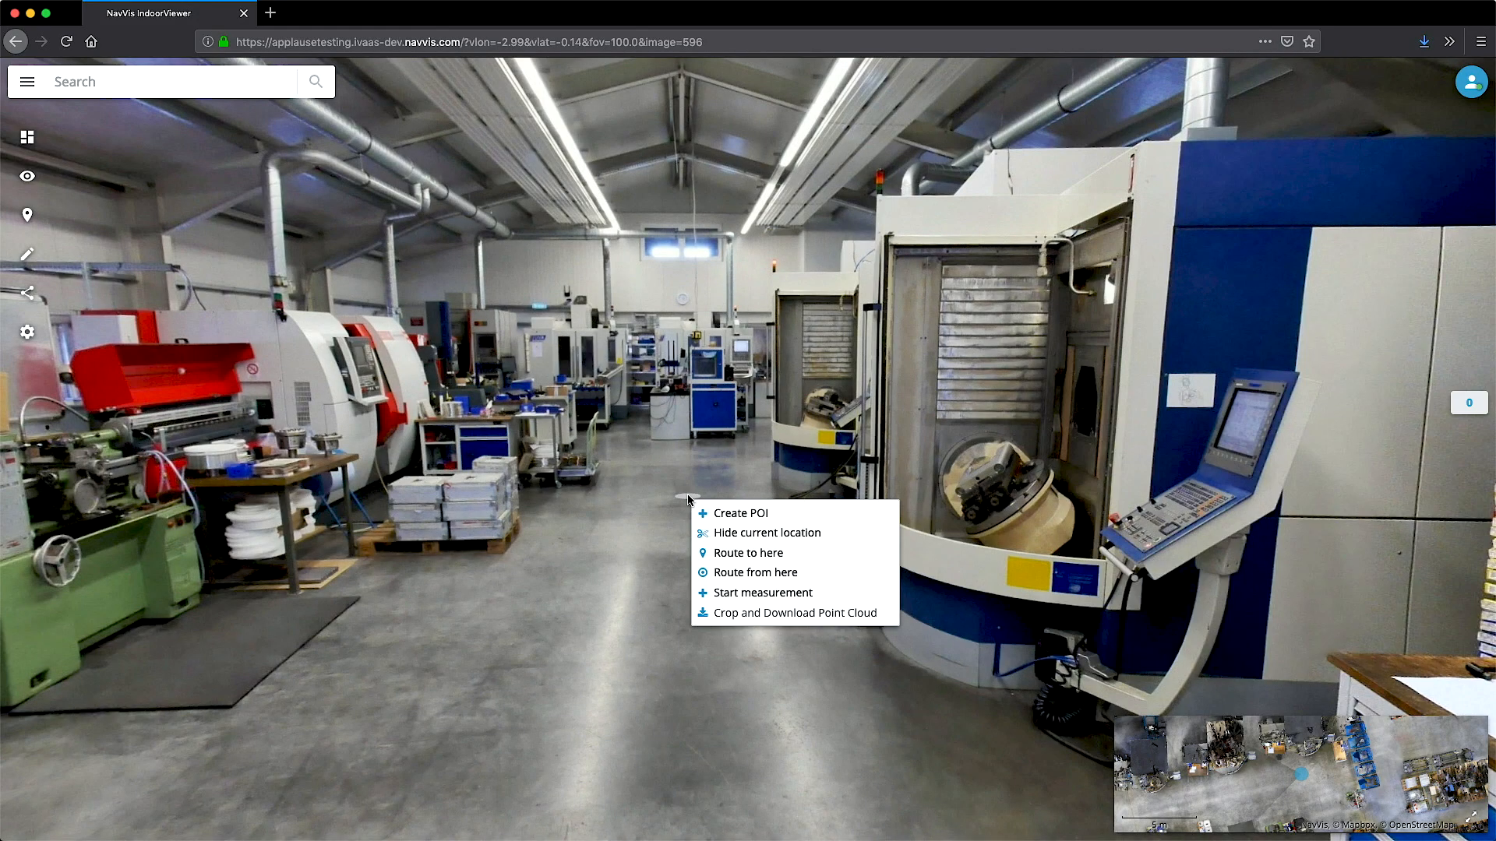
Crop the machine with Faro3_Scan.e57 included and refine the box in 3D
click(796, 613)
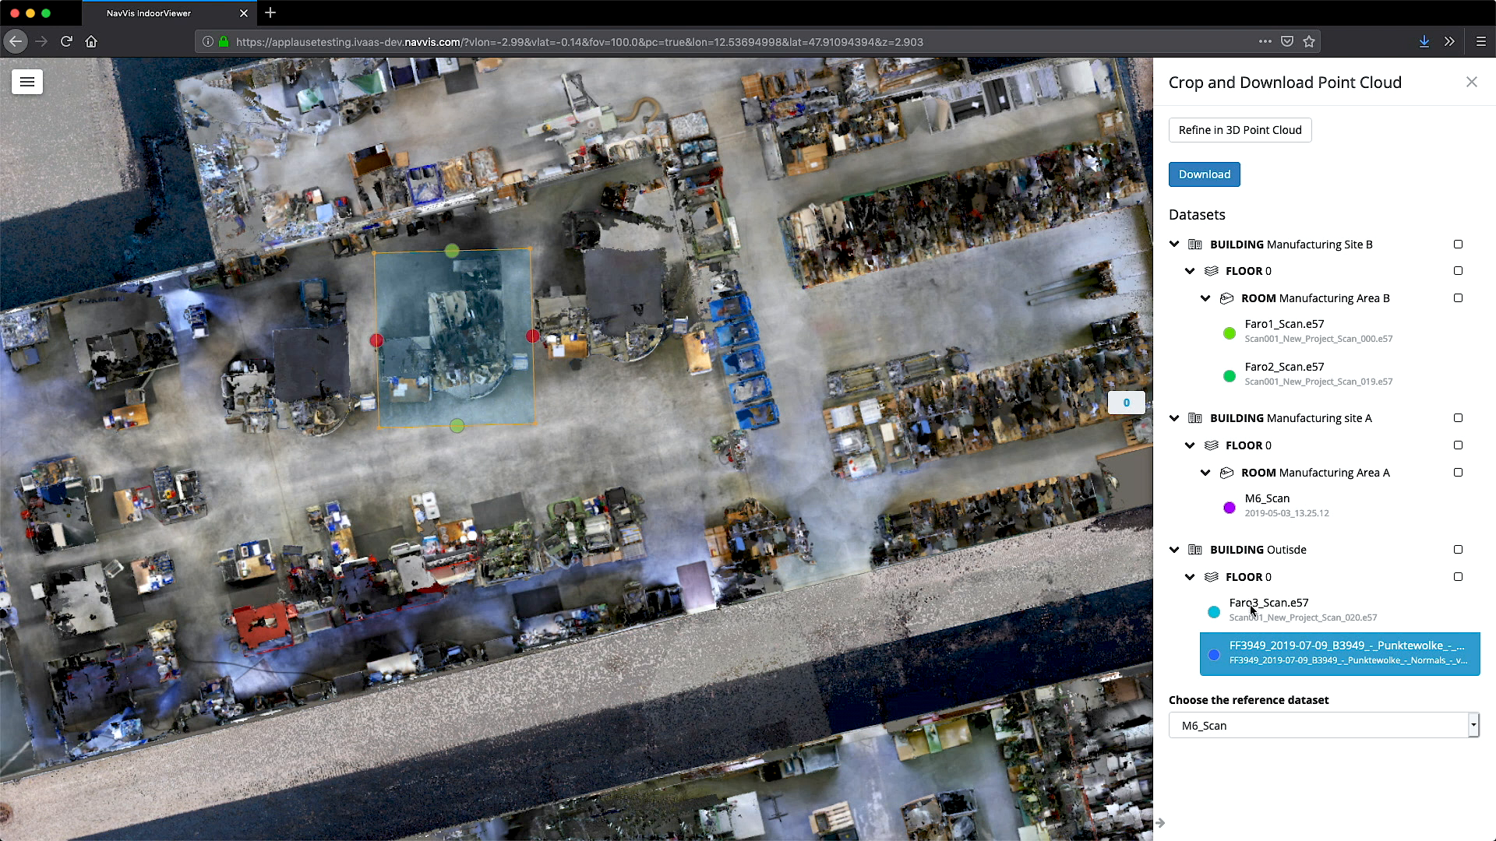
click(1239, 130)
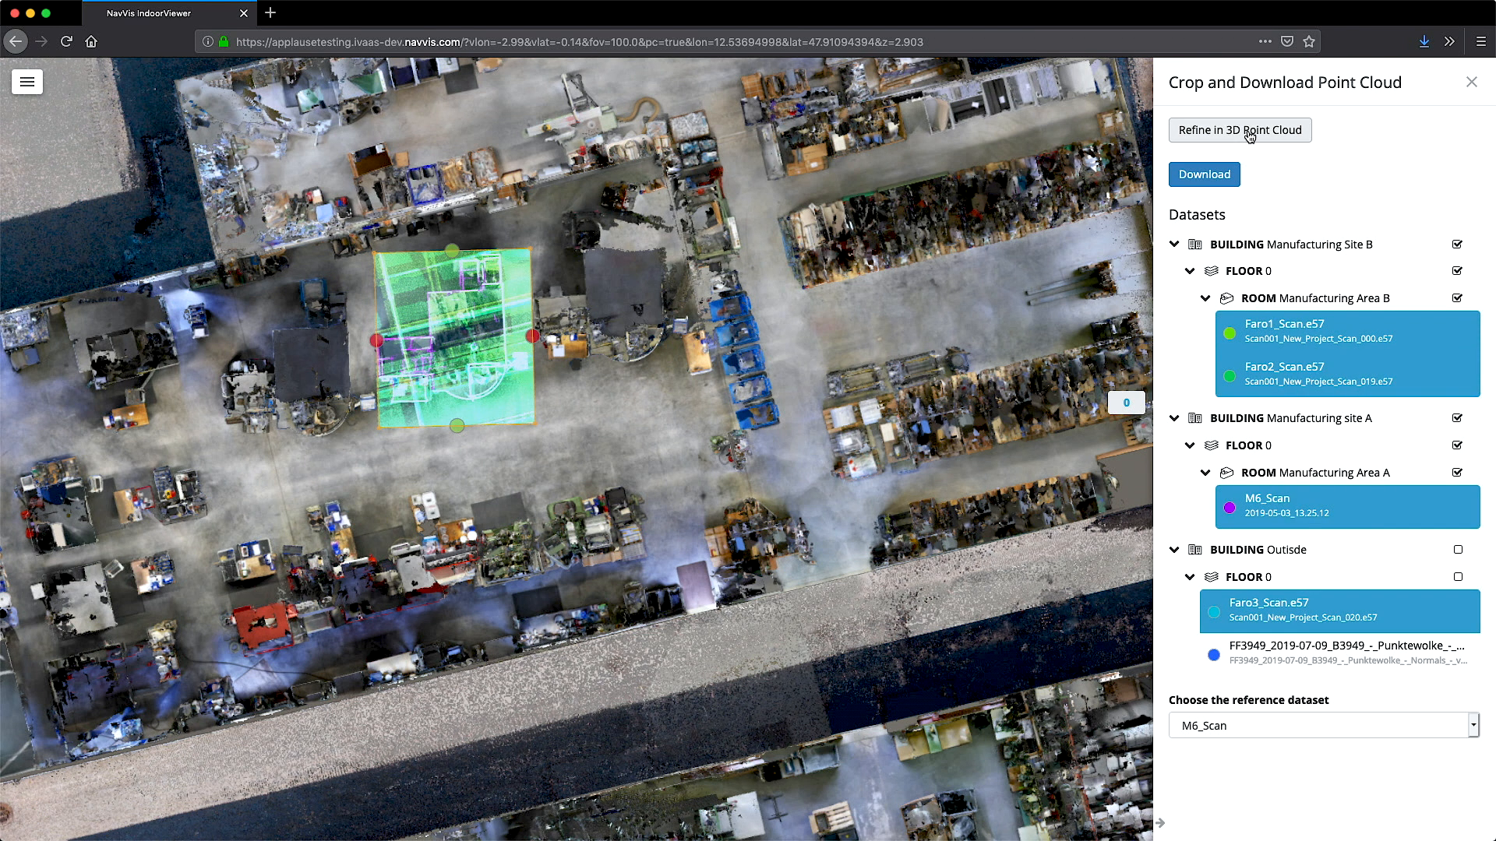
click(1239, 130)
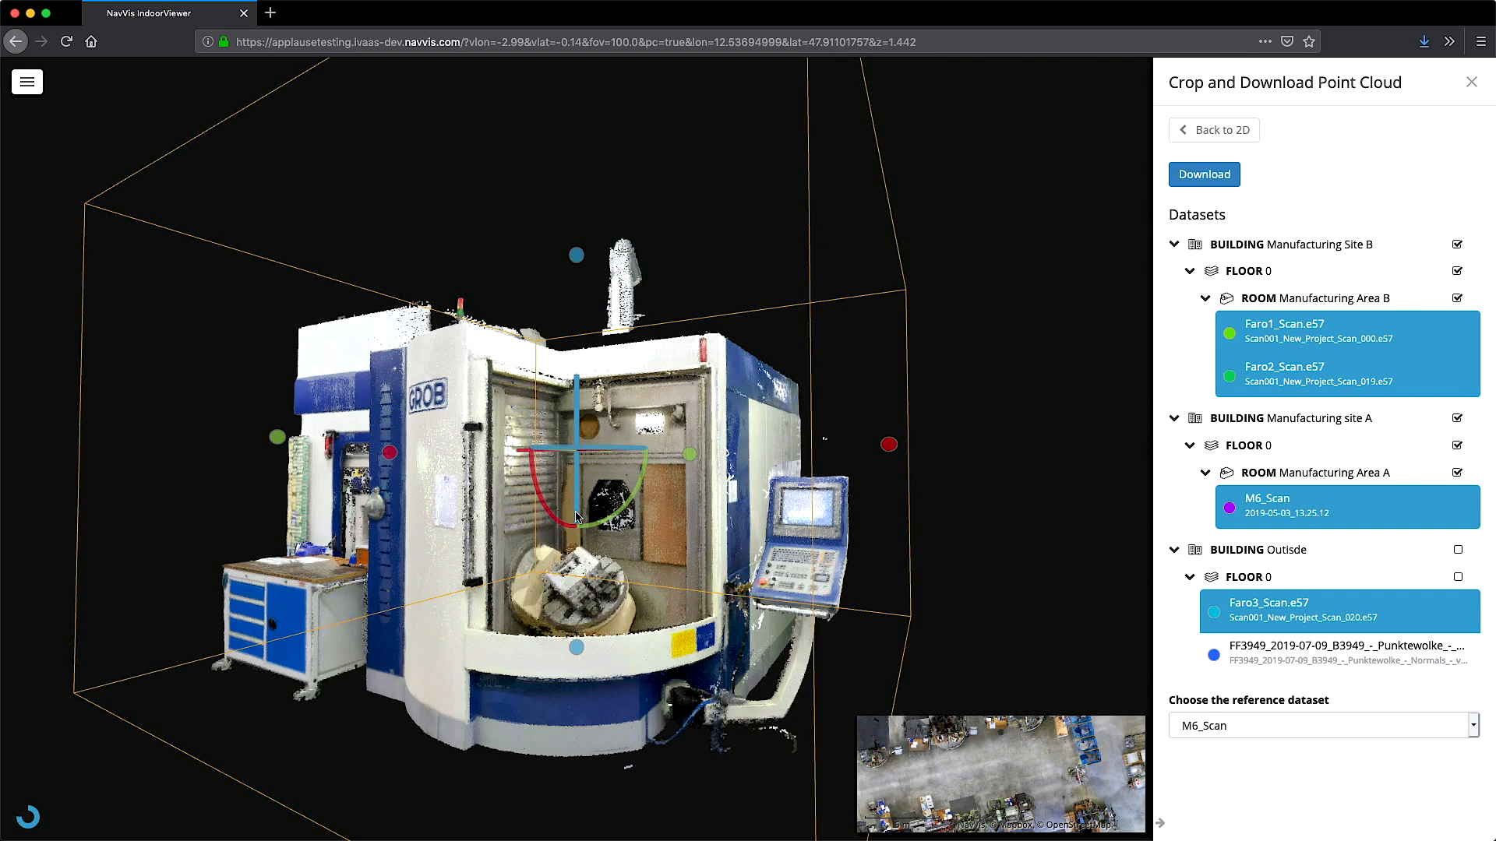
Download the cropped cloud, saving it as pointcloud.e57 in Firefox
click(1203, 173)
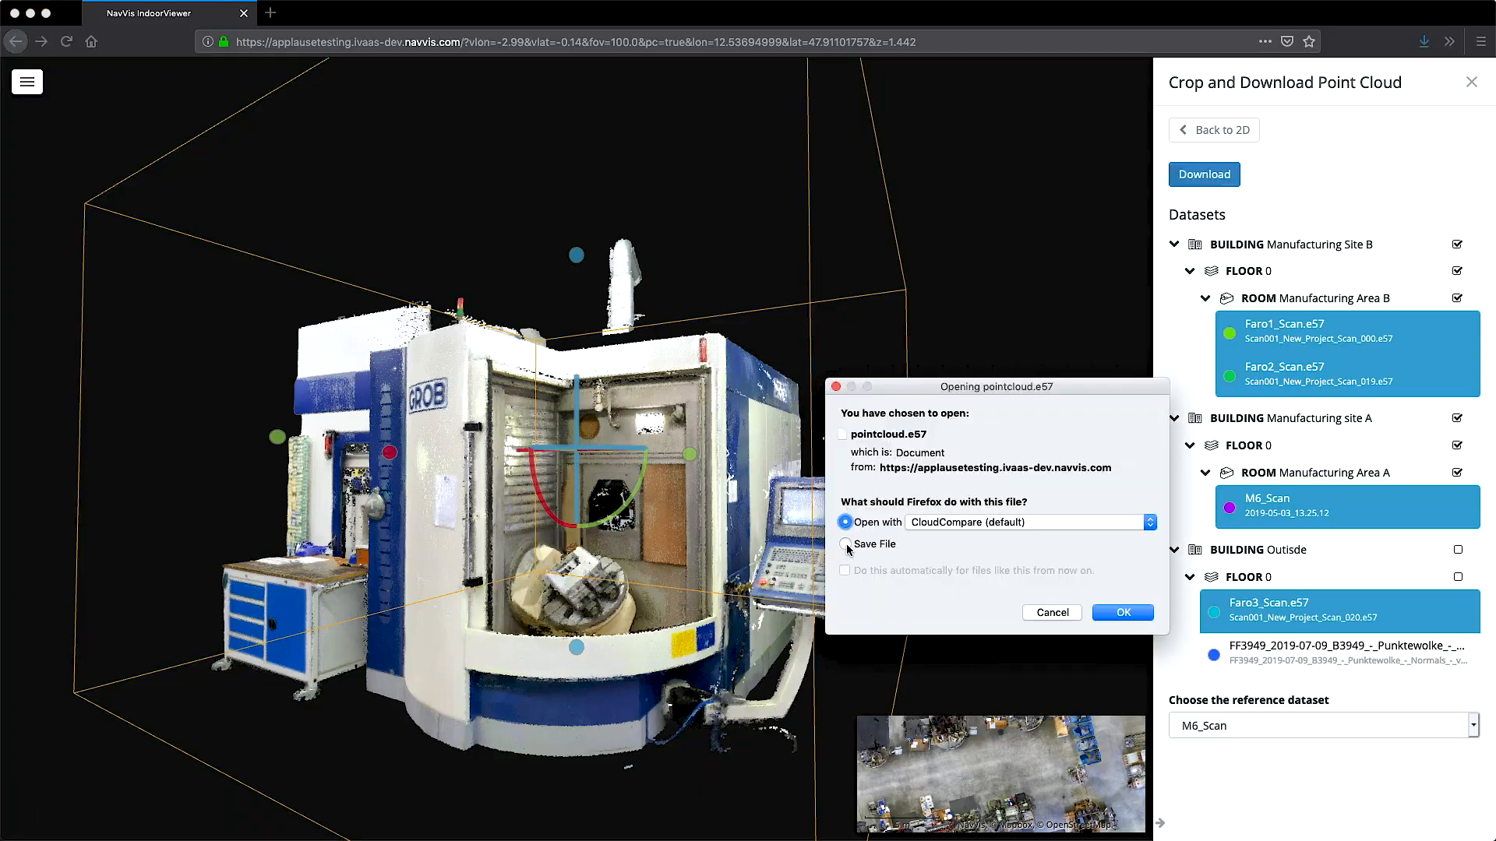
click(1122, 613)
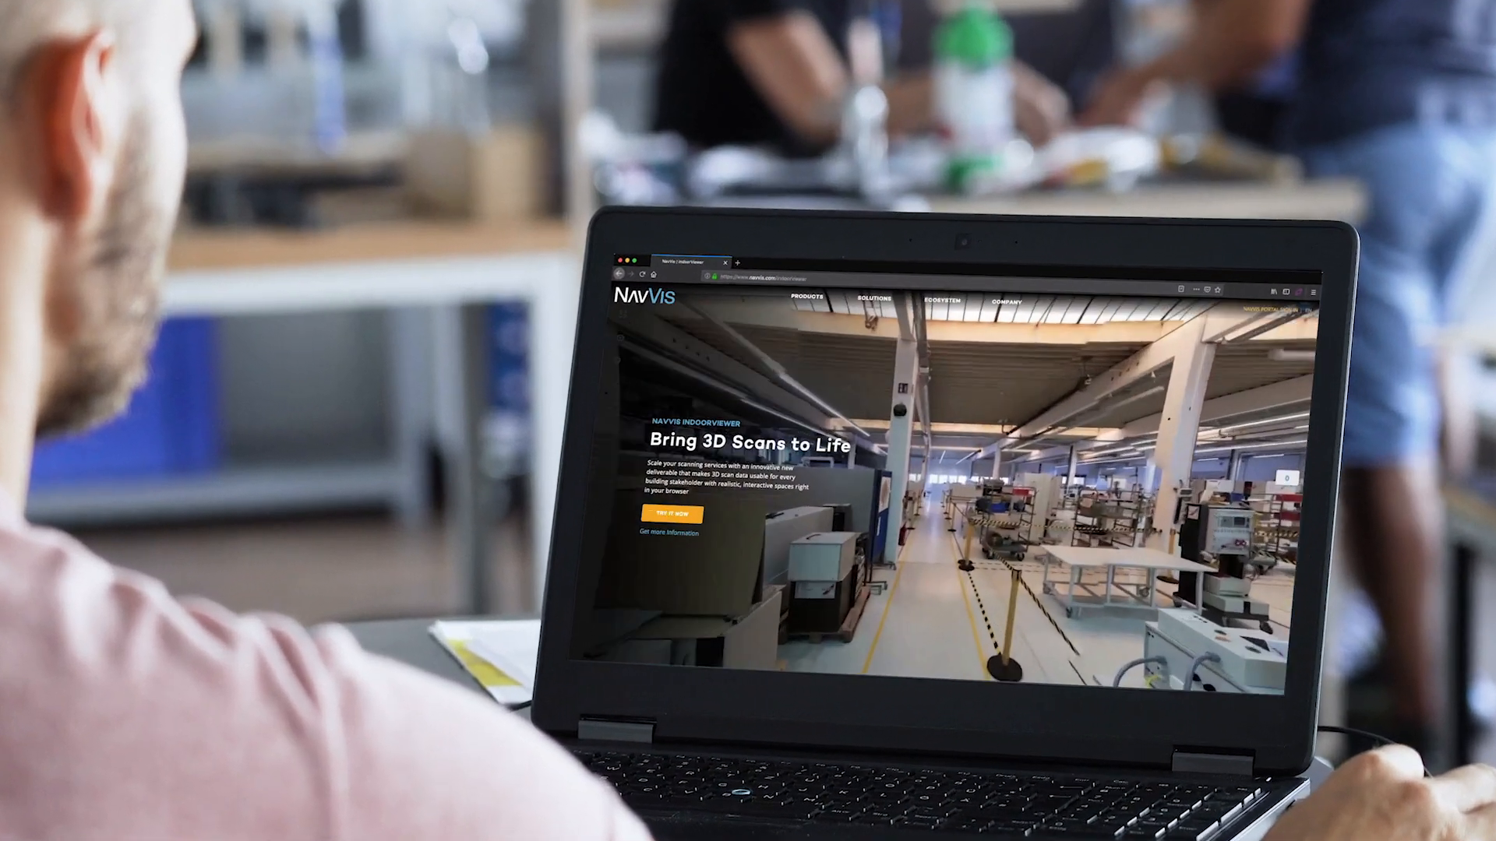
Scroll the IndoorViewer product page down to 'Realistic 3D buildings'
scroll(down, 3)
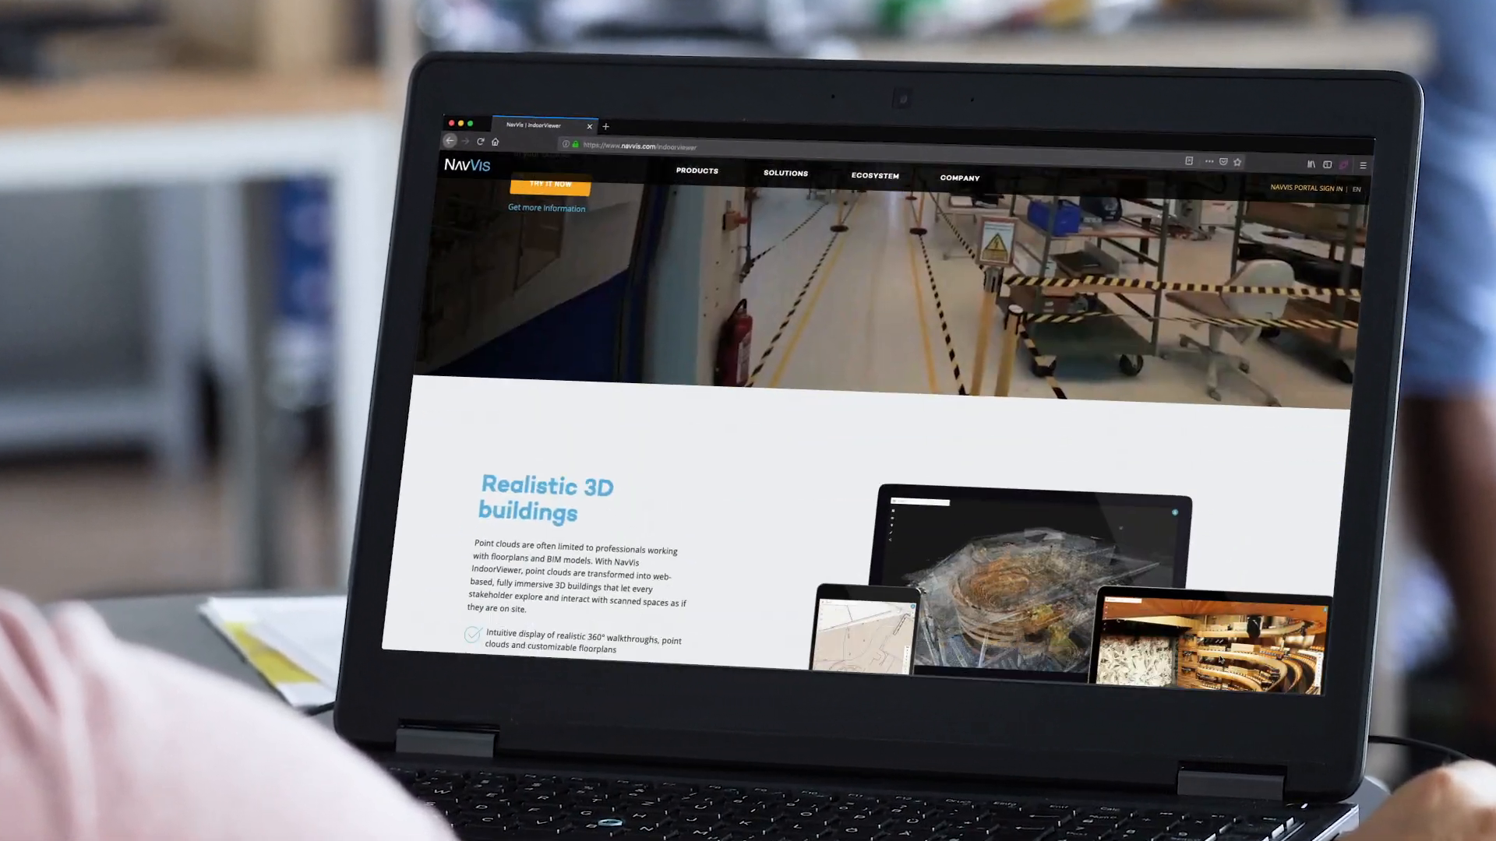
scroll(down, 3)
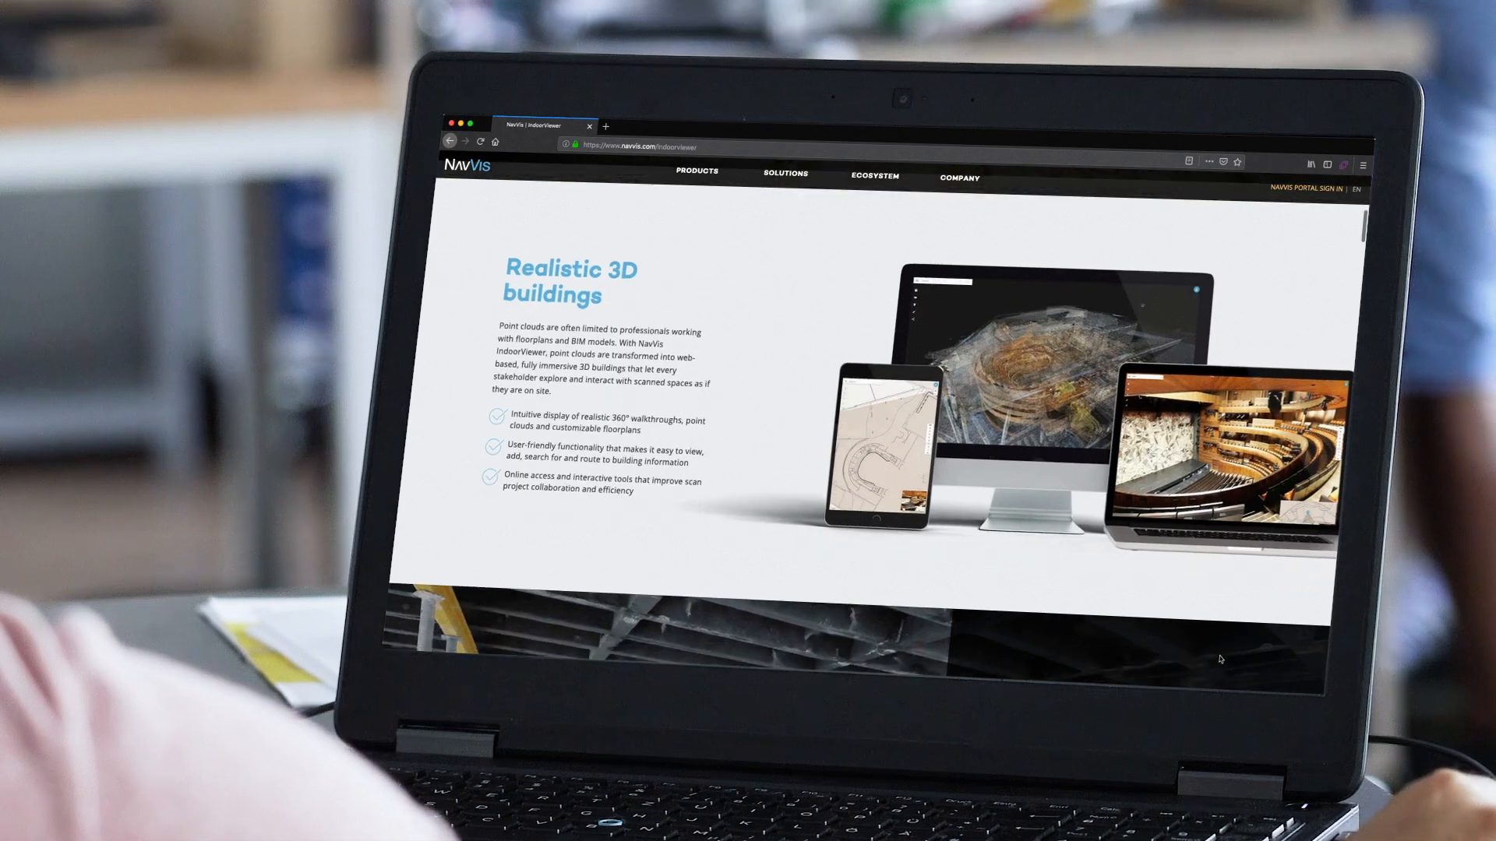